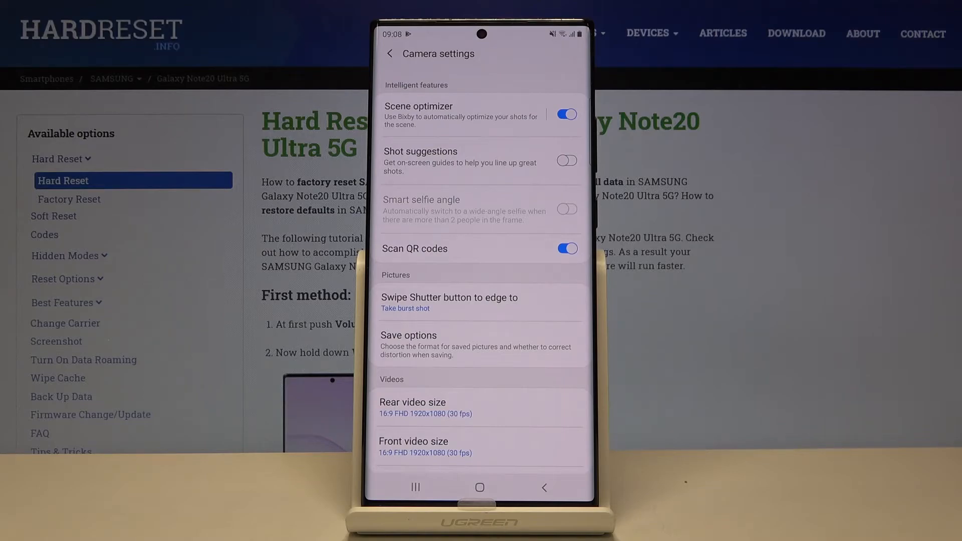
pyautogui.click(567, 248)
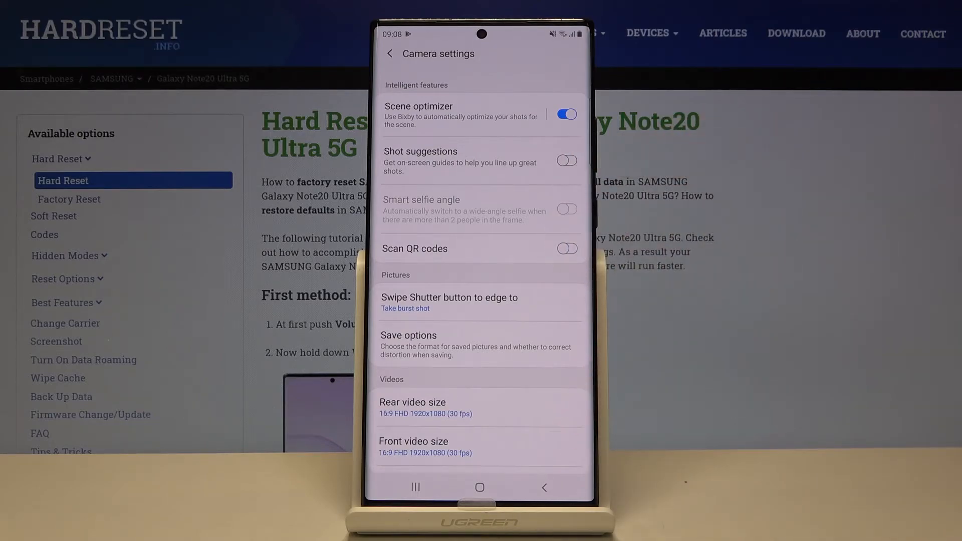
pyautogui.click(567, 249)
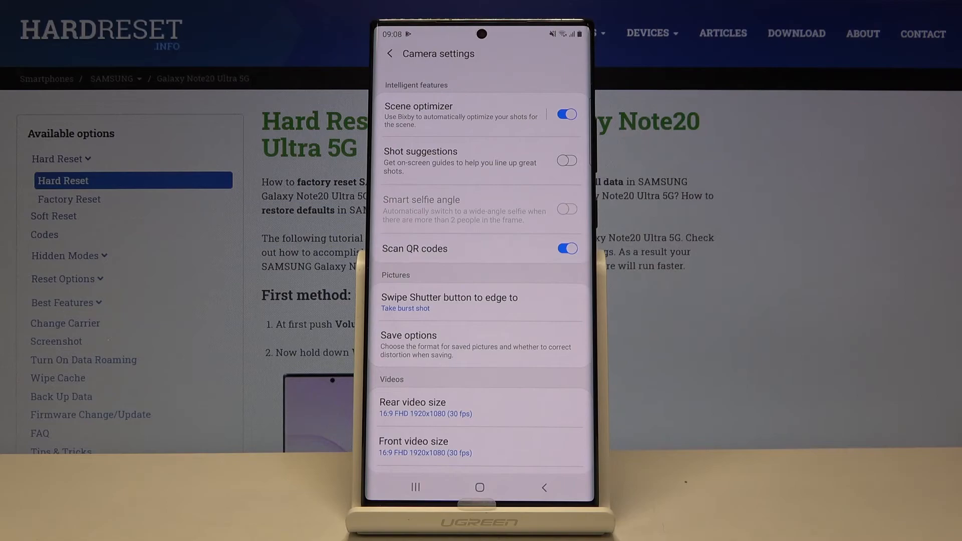
pyautogui.click(567, 249)
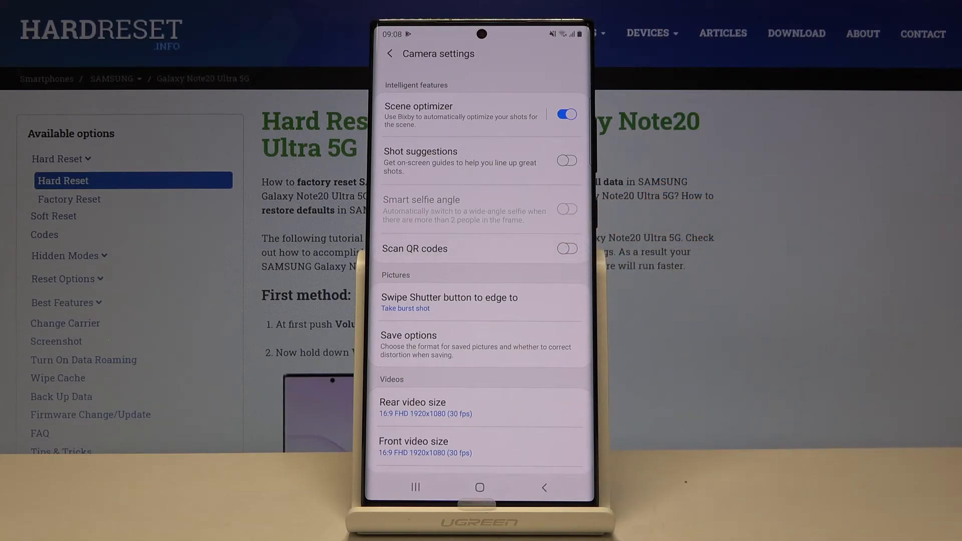
pyautogui.click(567, 248)
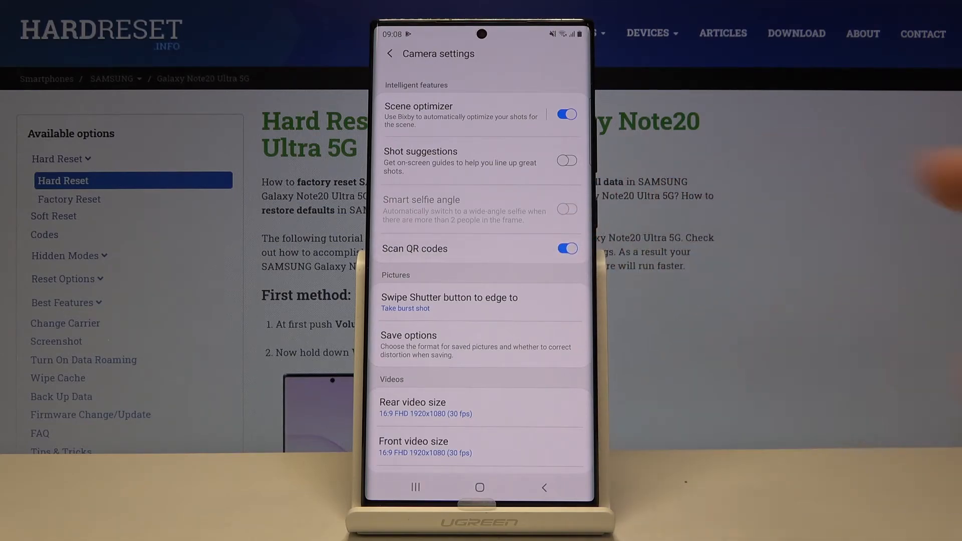